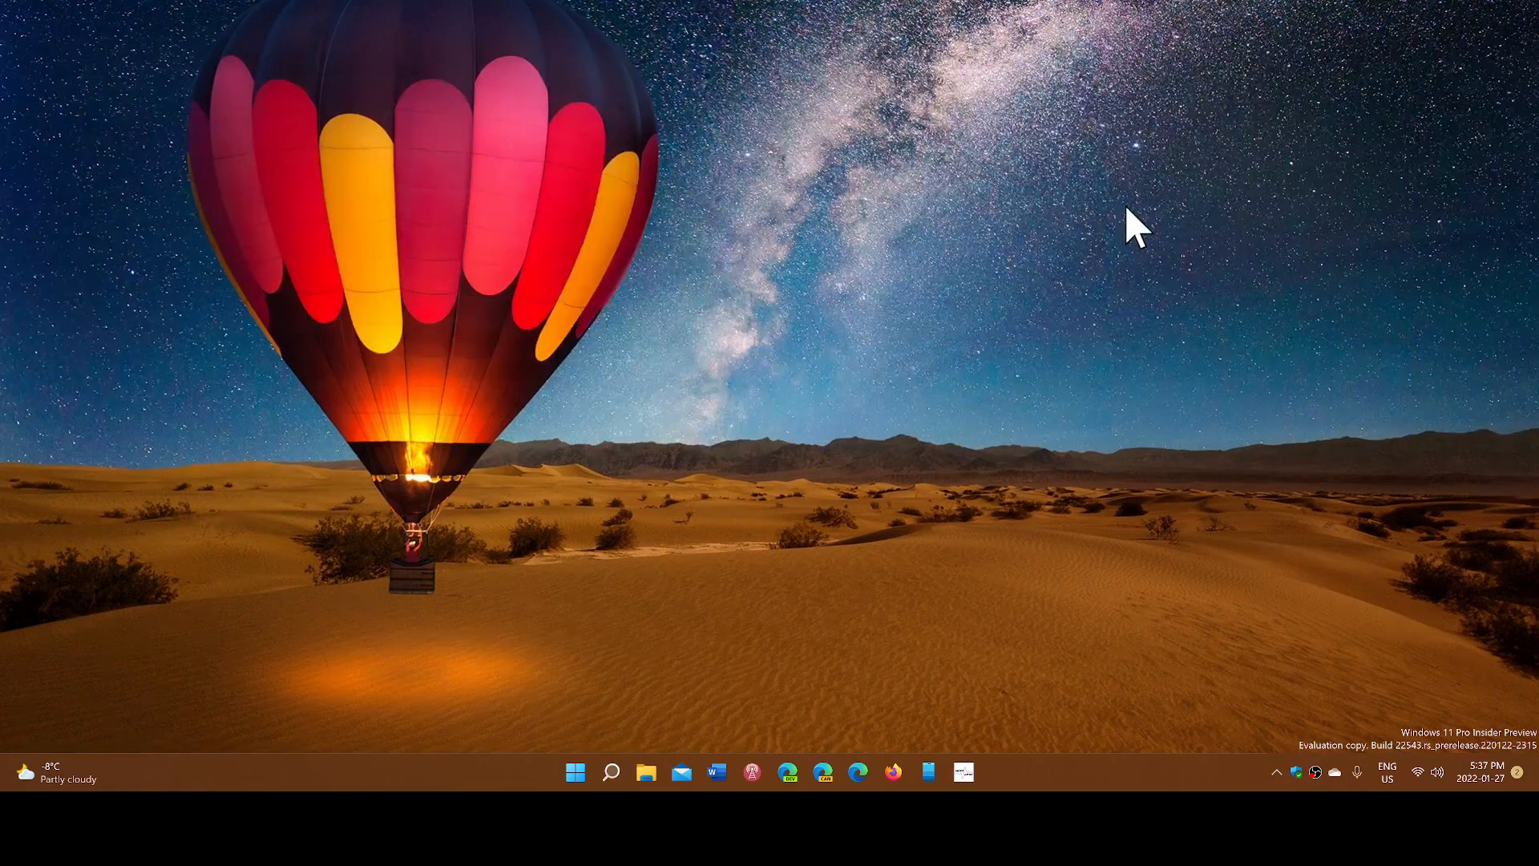
pyautogui.moveTo(596, 748)
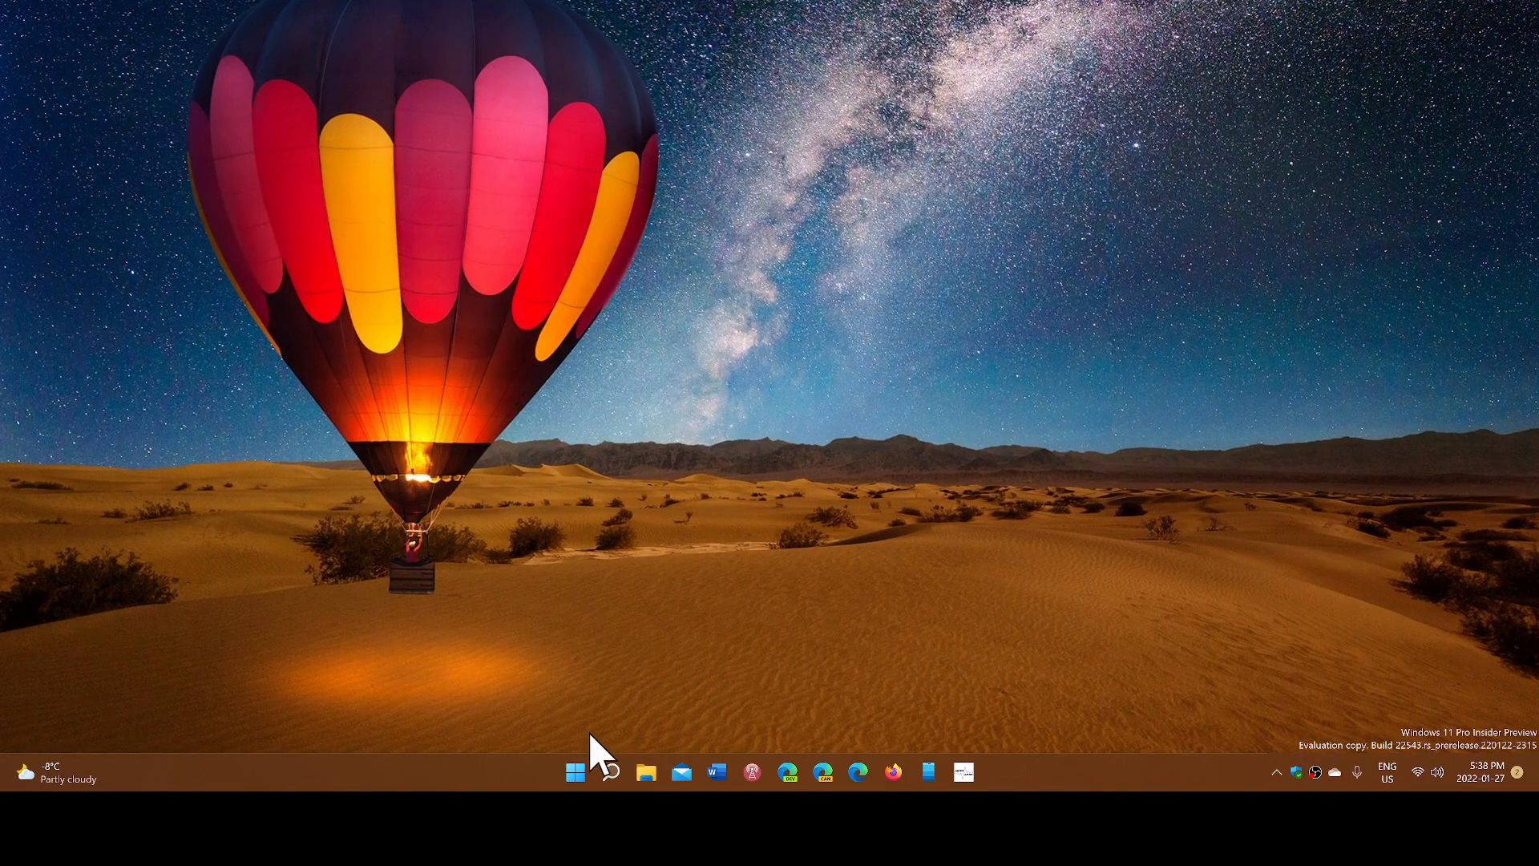
pyautogui.click(575, 771)
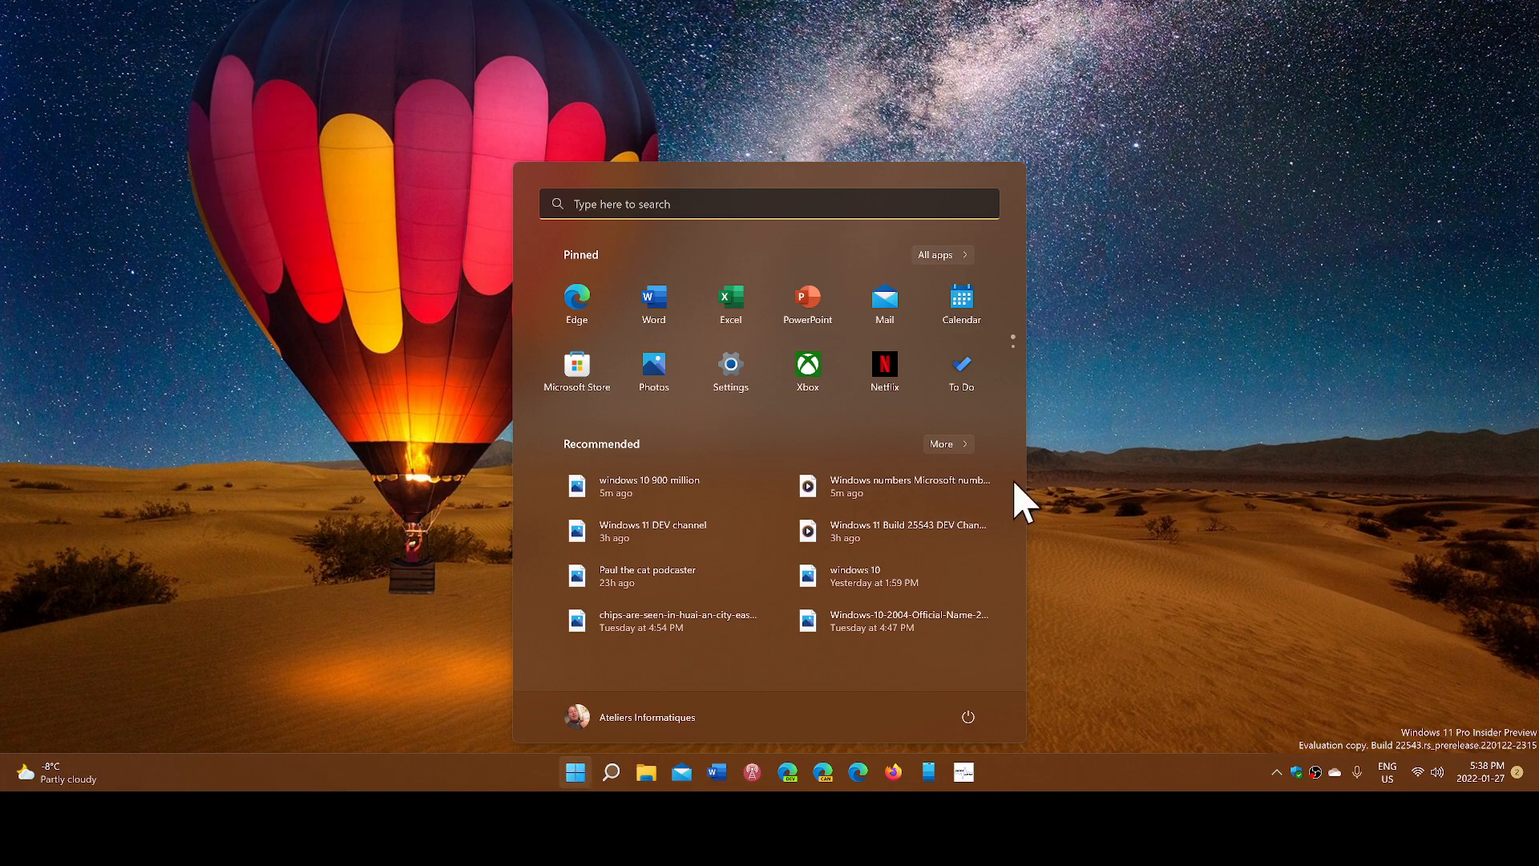
pyautogui.moveTo(1192, 411)
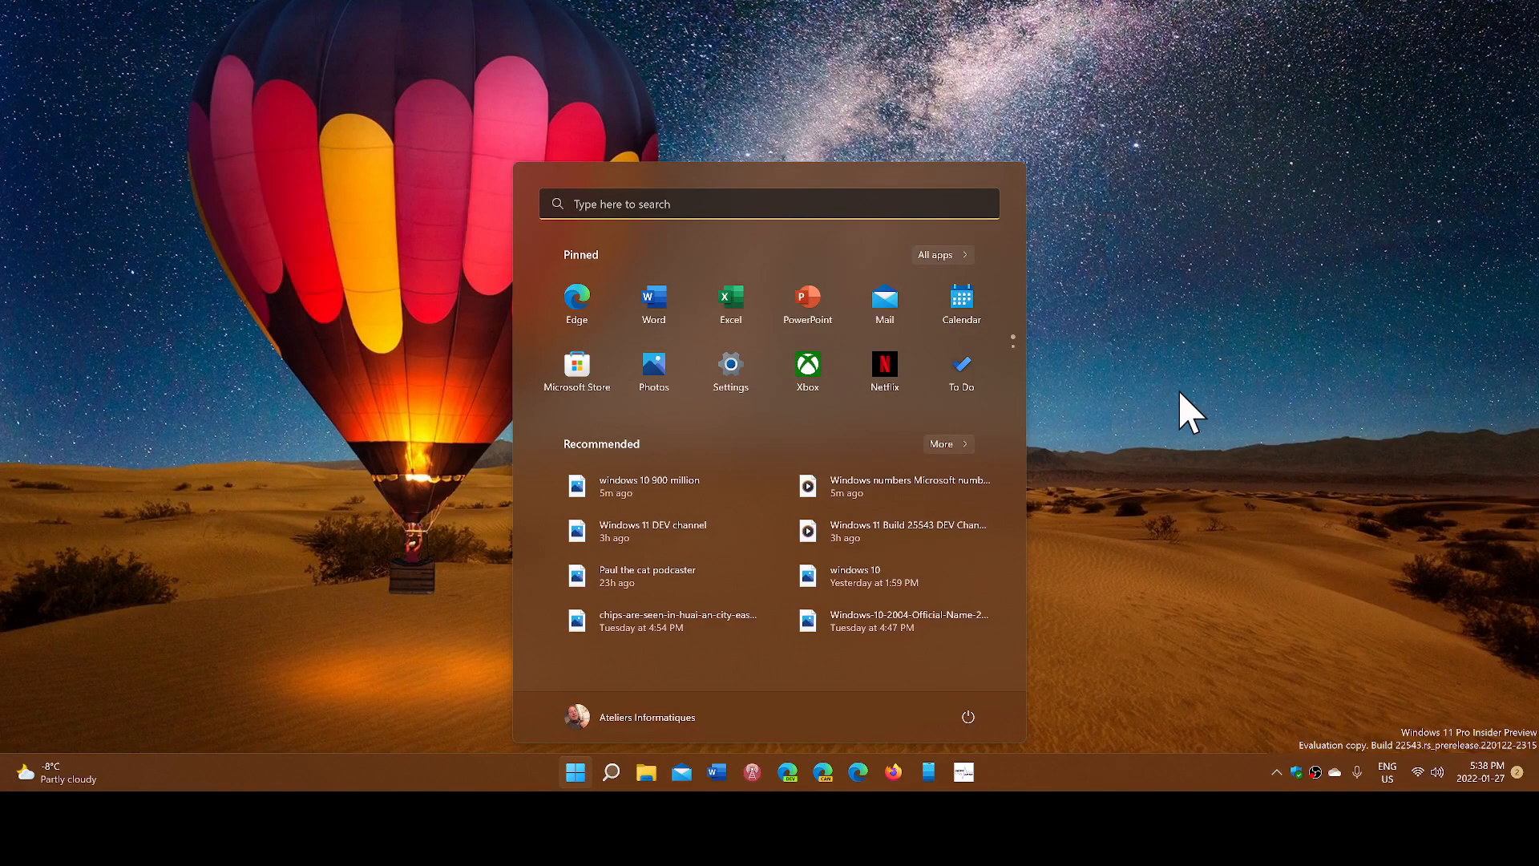
pyautogui.click(575, 771)
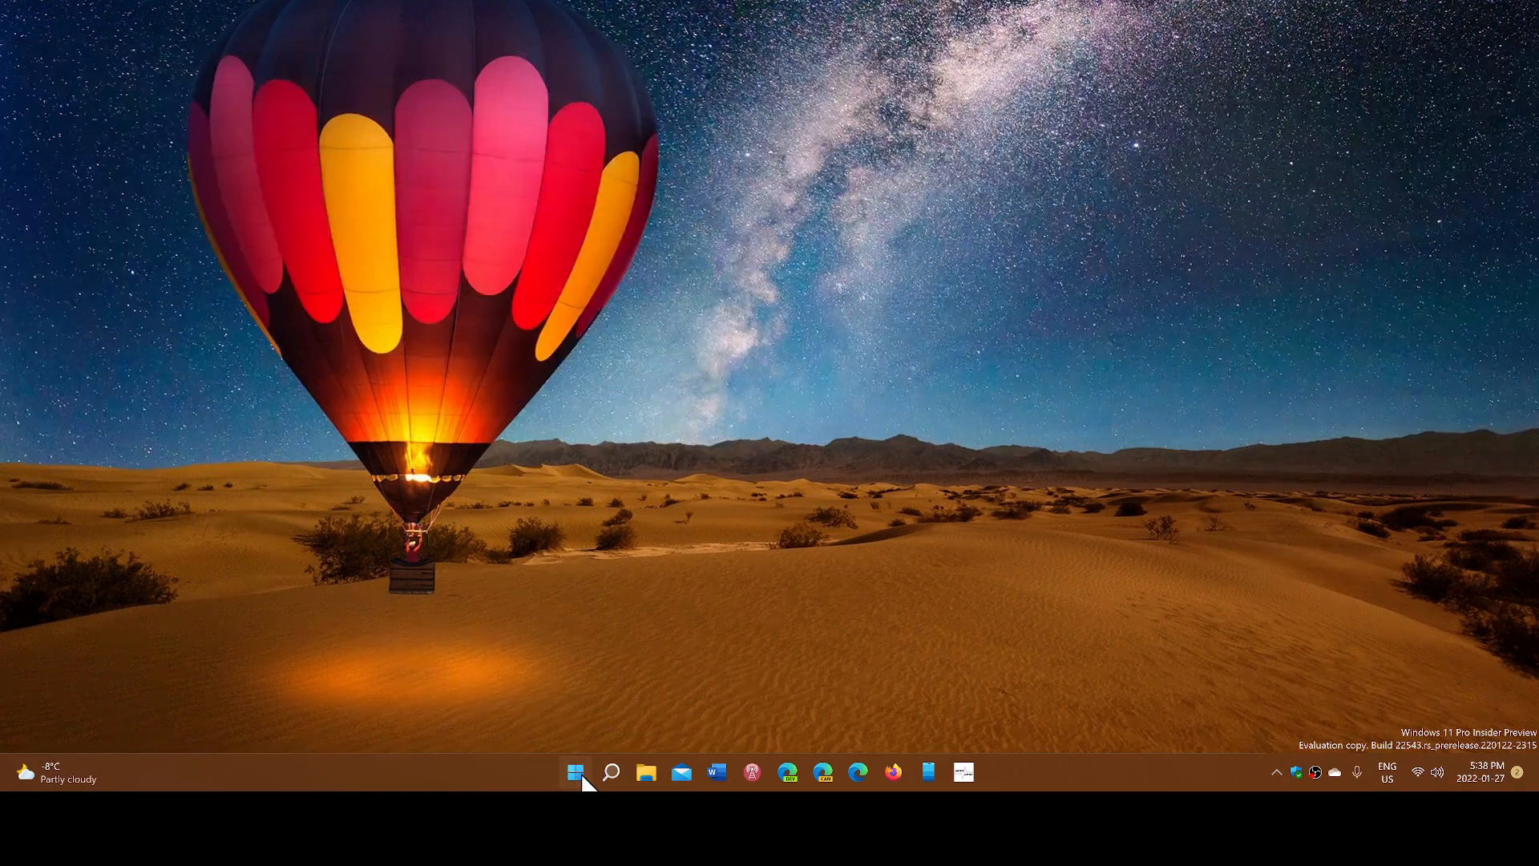
pyautogui.click(576, 771)
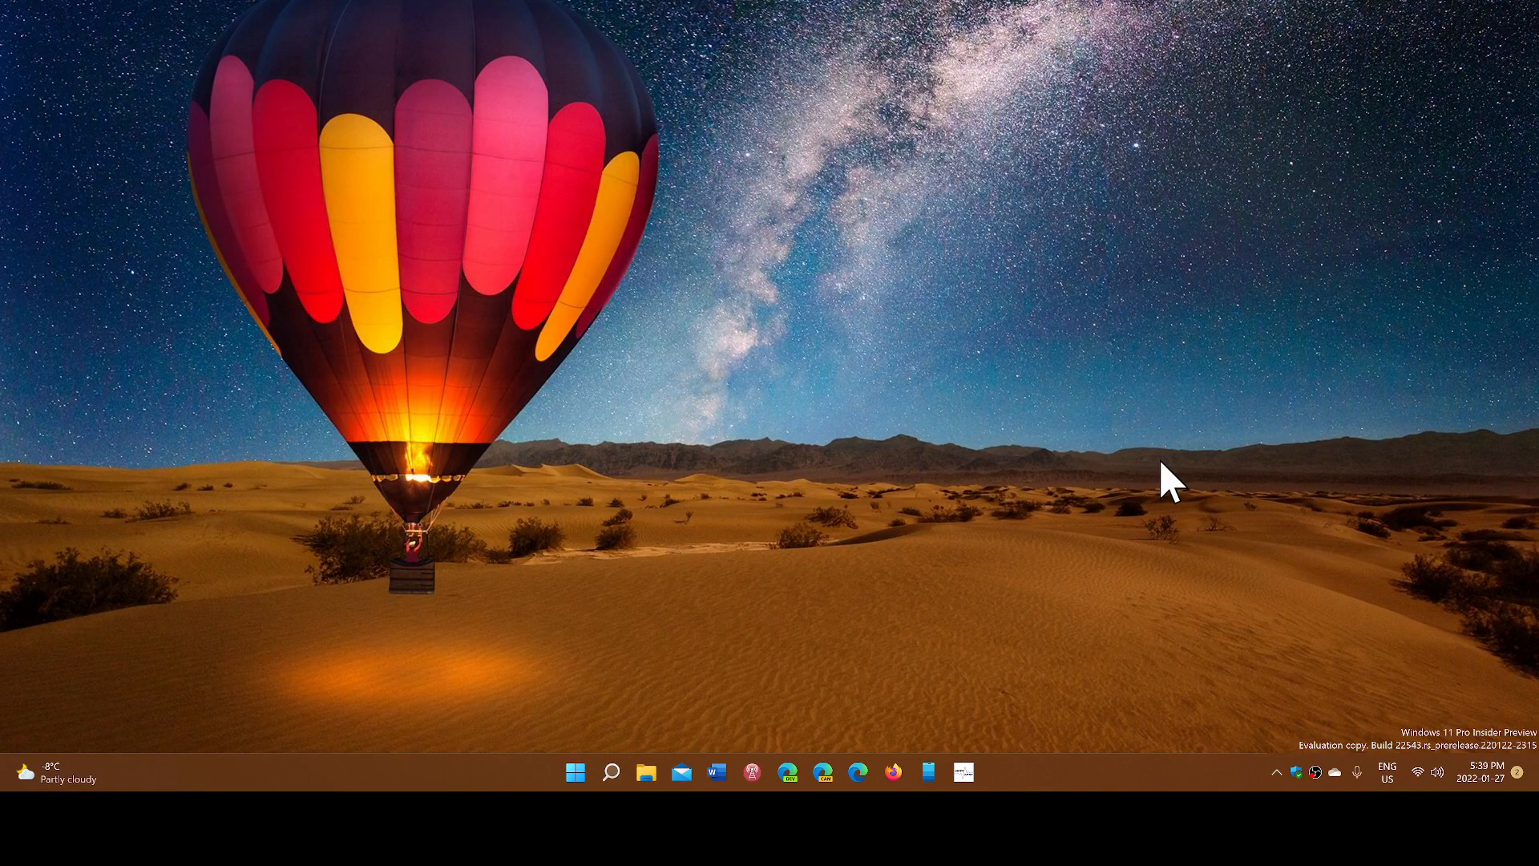
pyautogui.moveTo(761, 495)
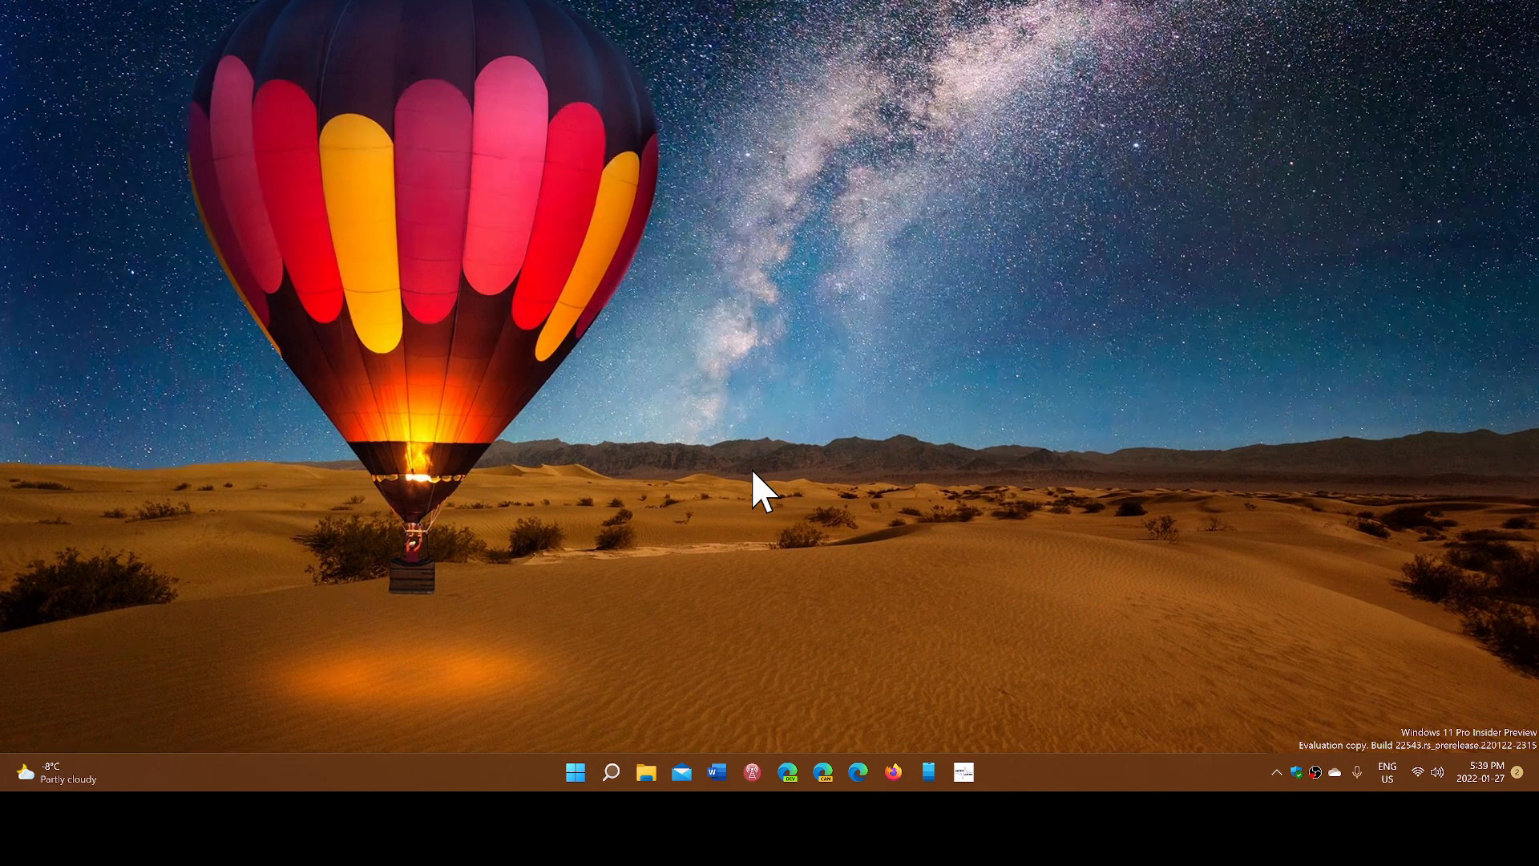
pyautogui.moveTo(299, 705)
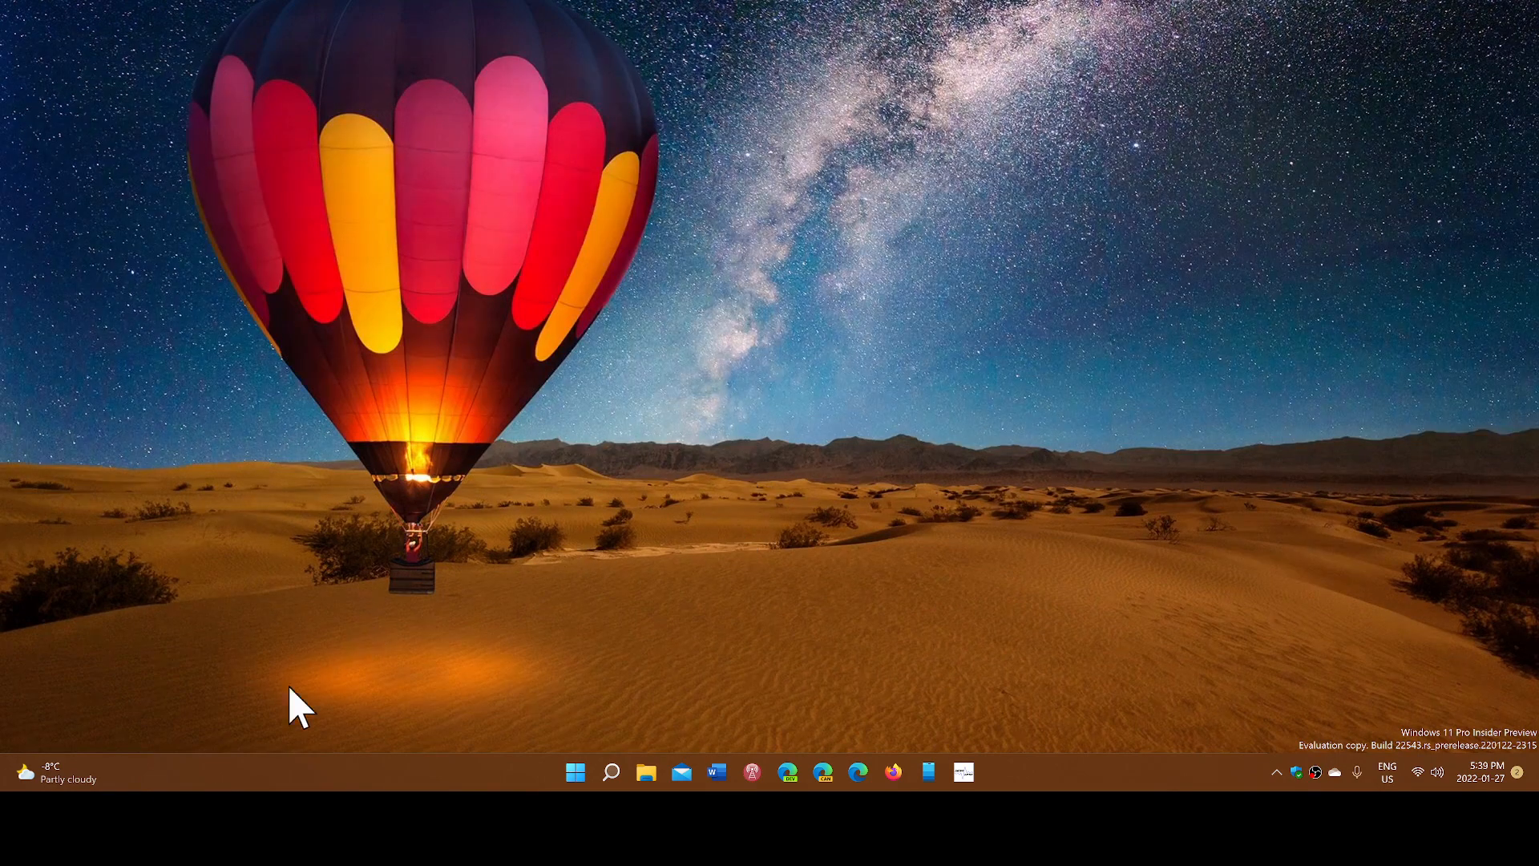
pyautogui.moveTo(290, 673)
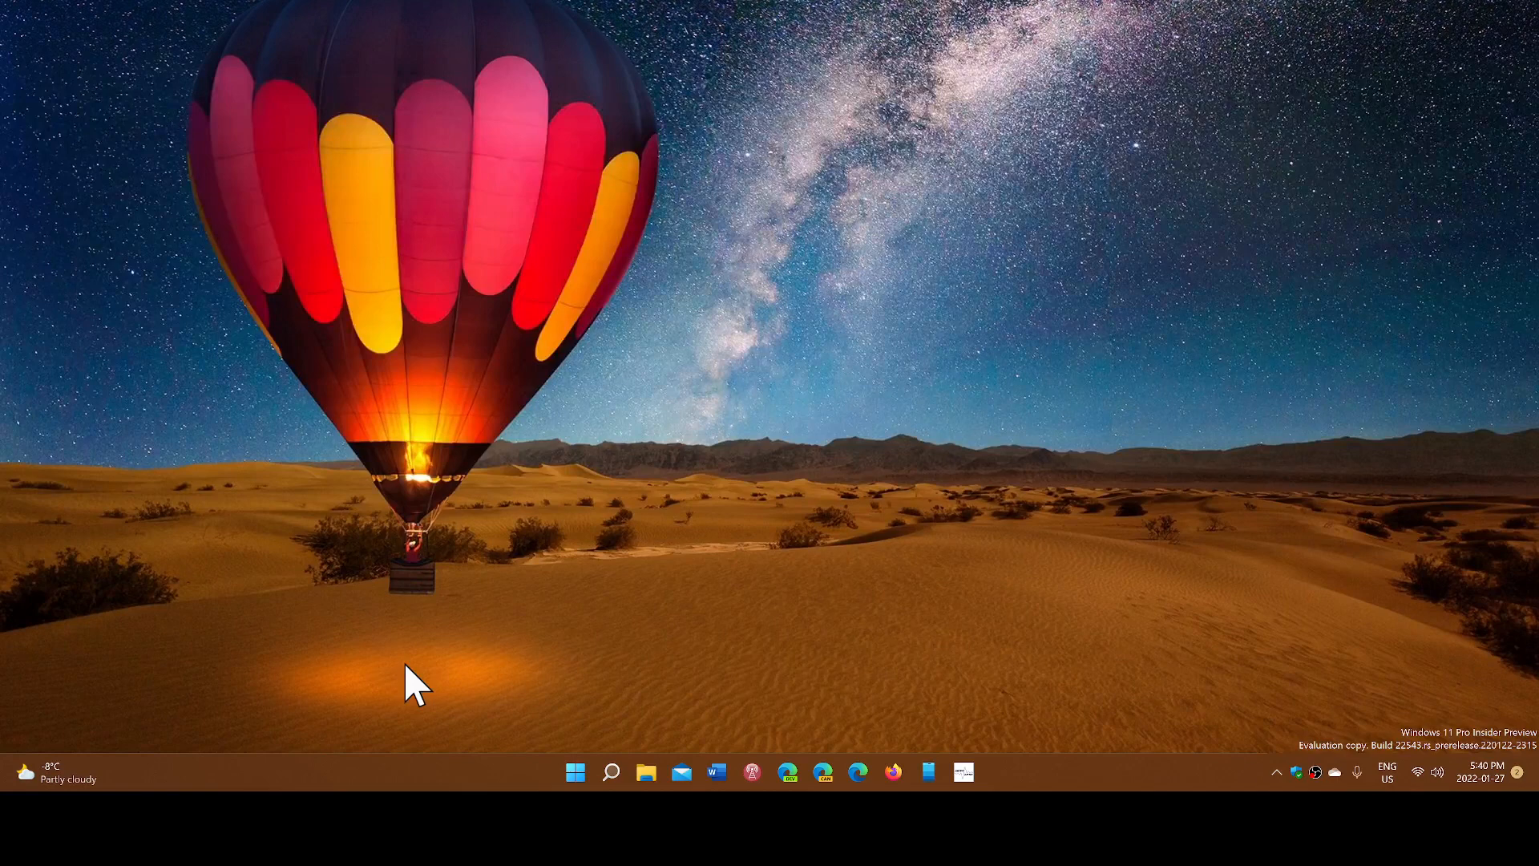
pyautogui.moveTo(618, 726)
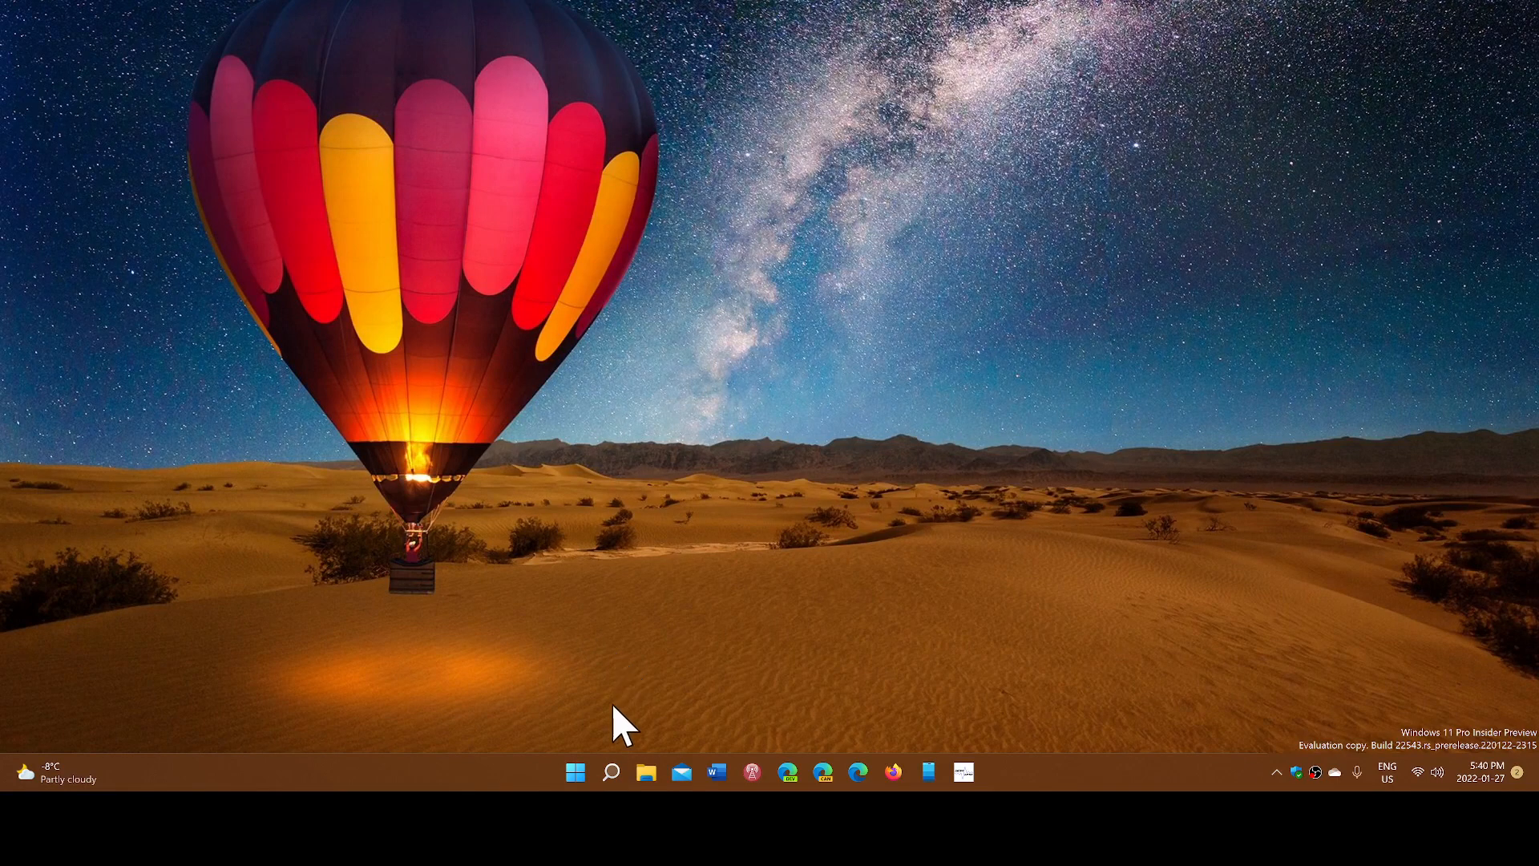
pyautogui.click(610, 771)
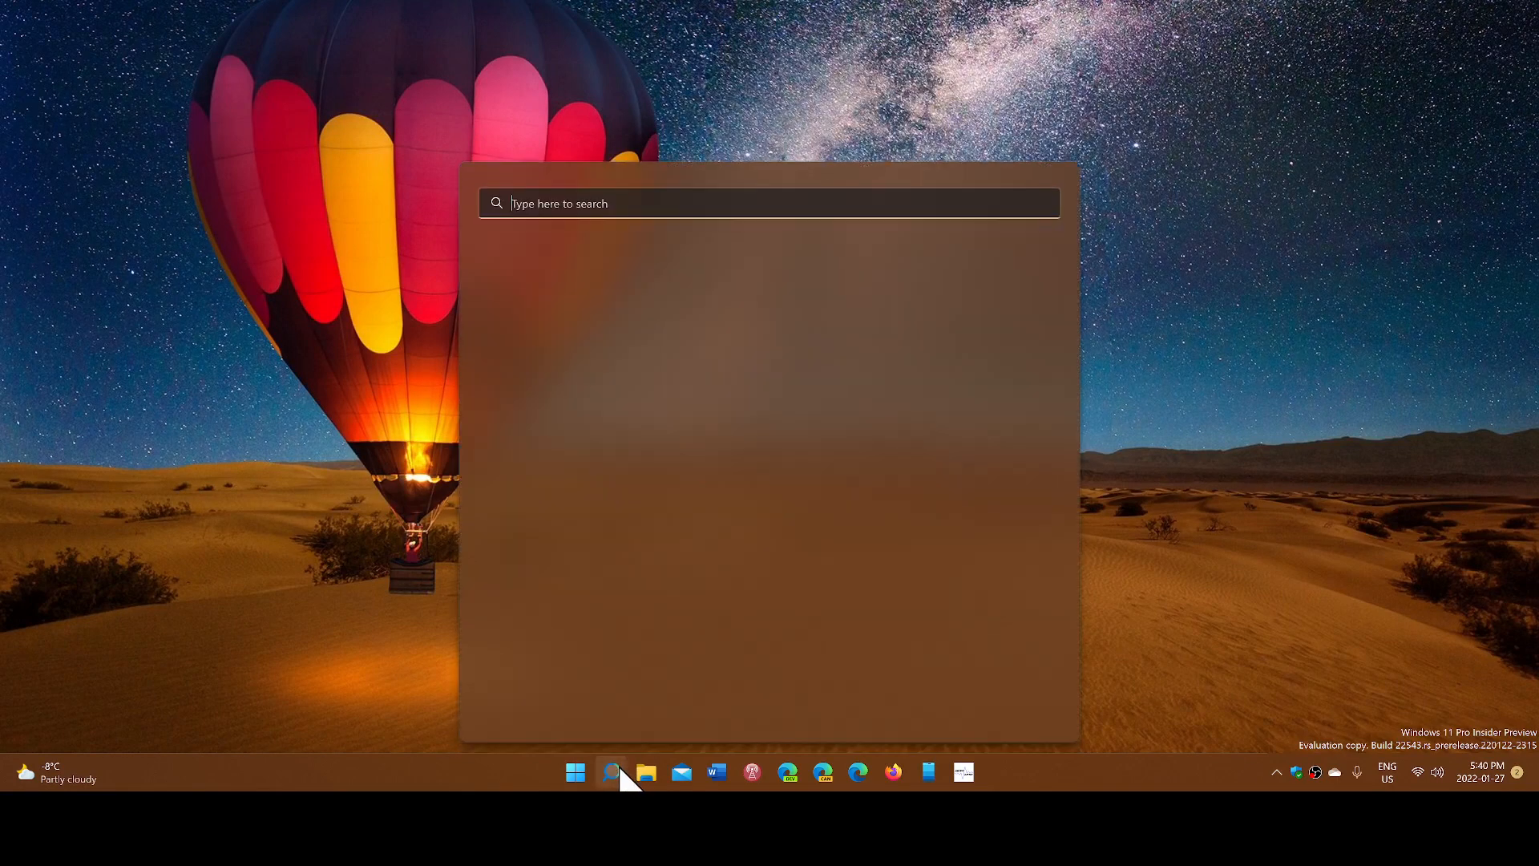
pyautogui.write('notepad')
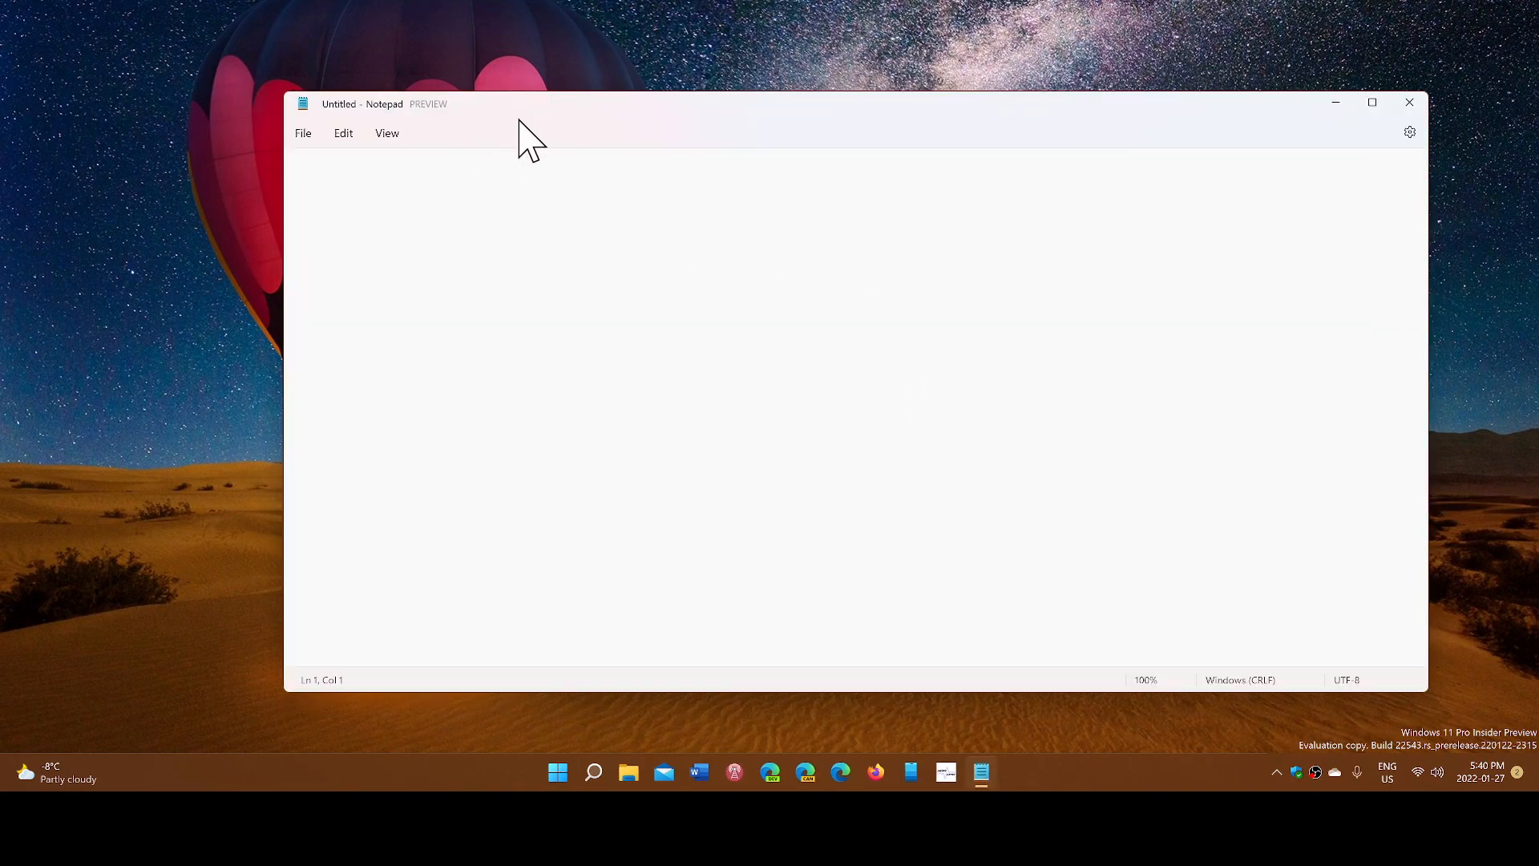
pyautogui.moveTo(303, 133)
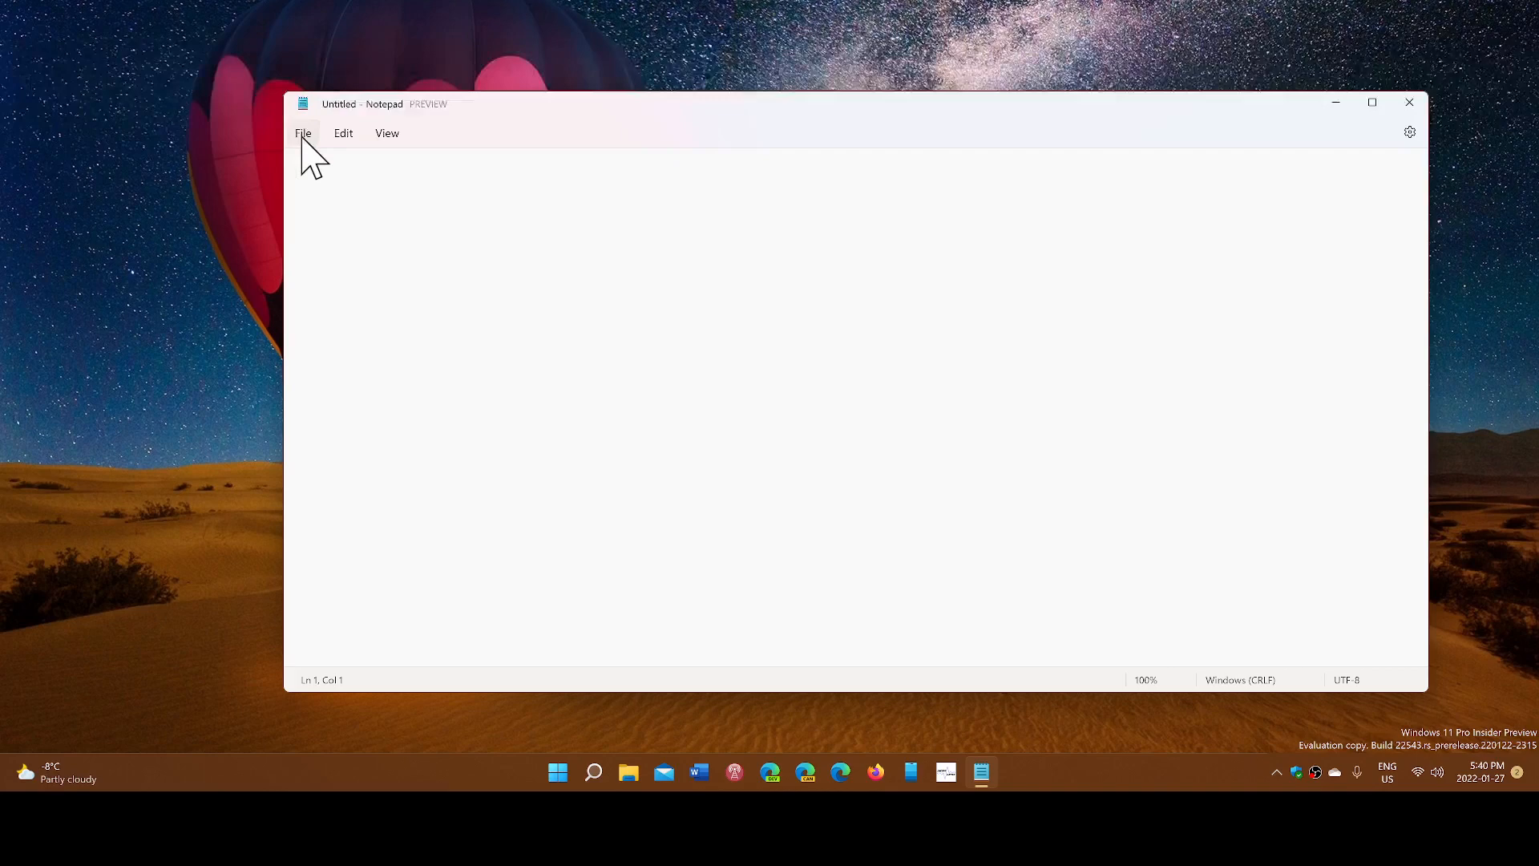
pyautogui.click(386, 132)
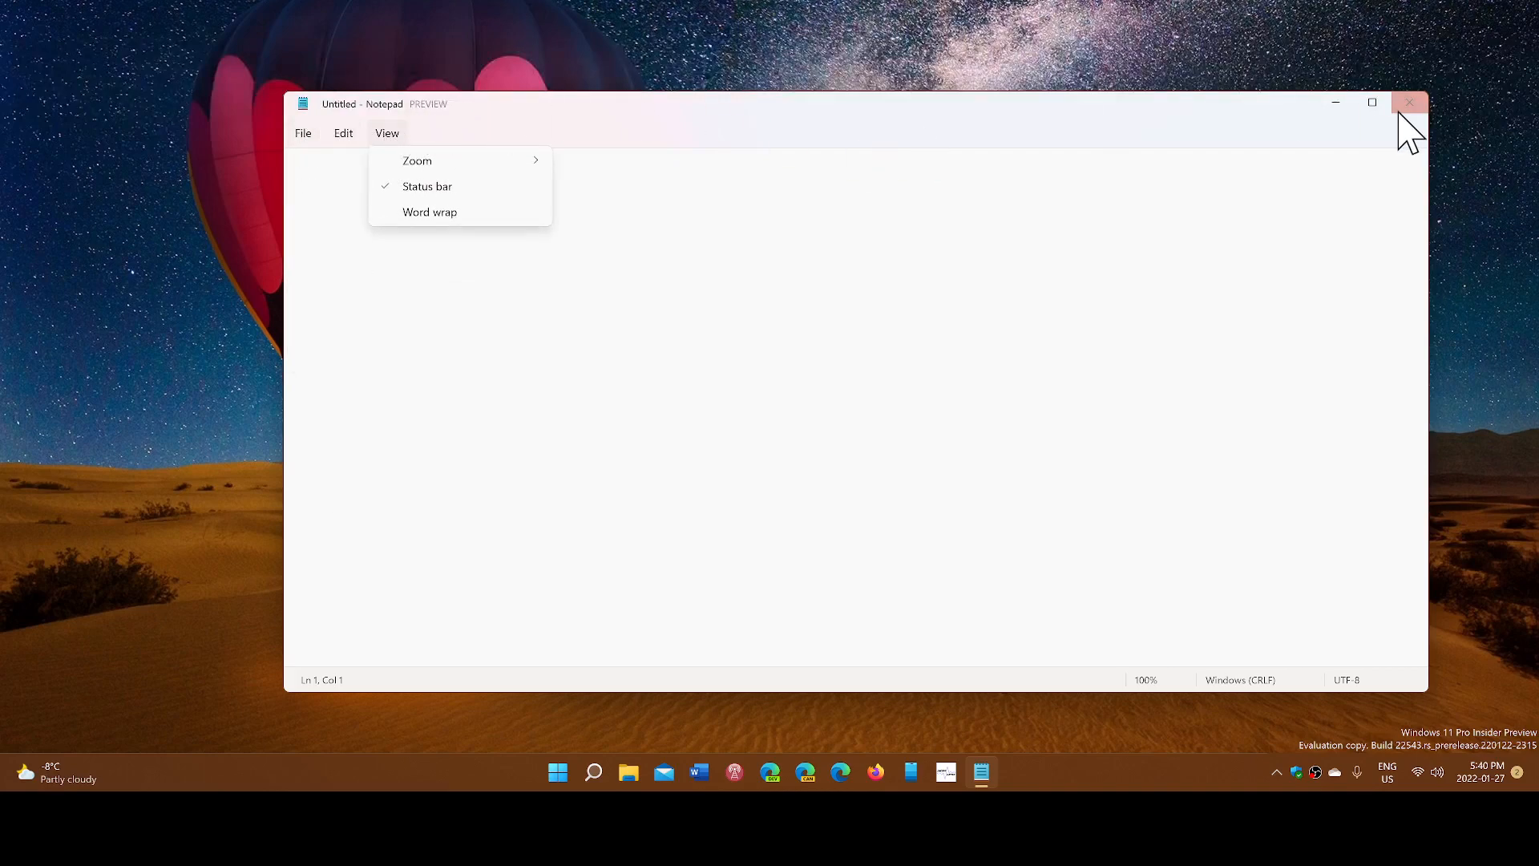
pyautogui.click(1408, 102)
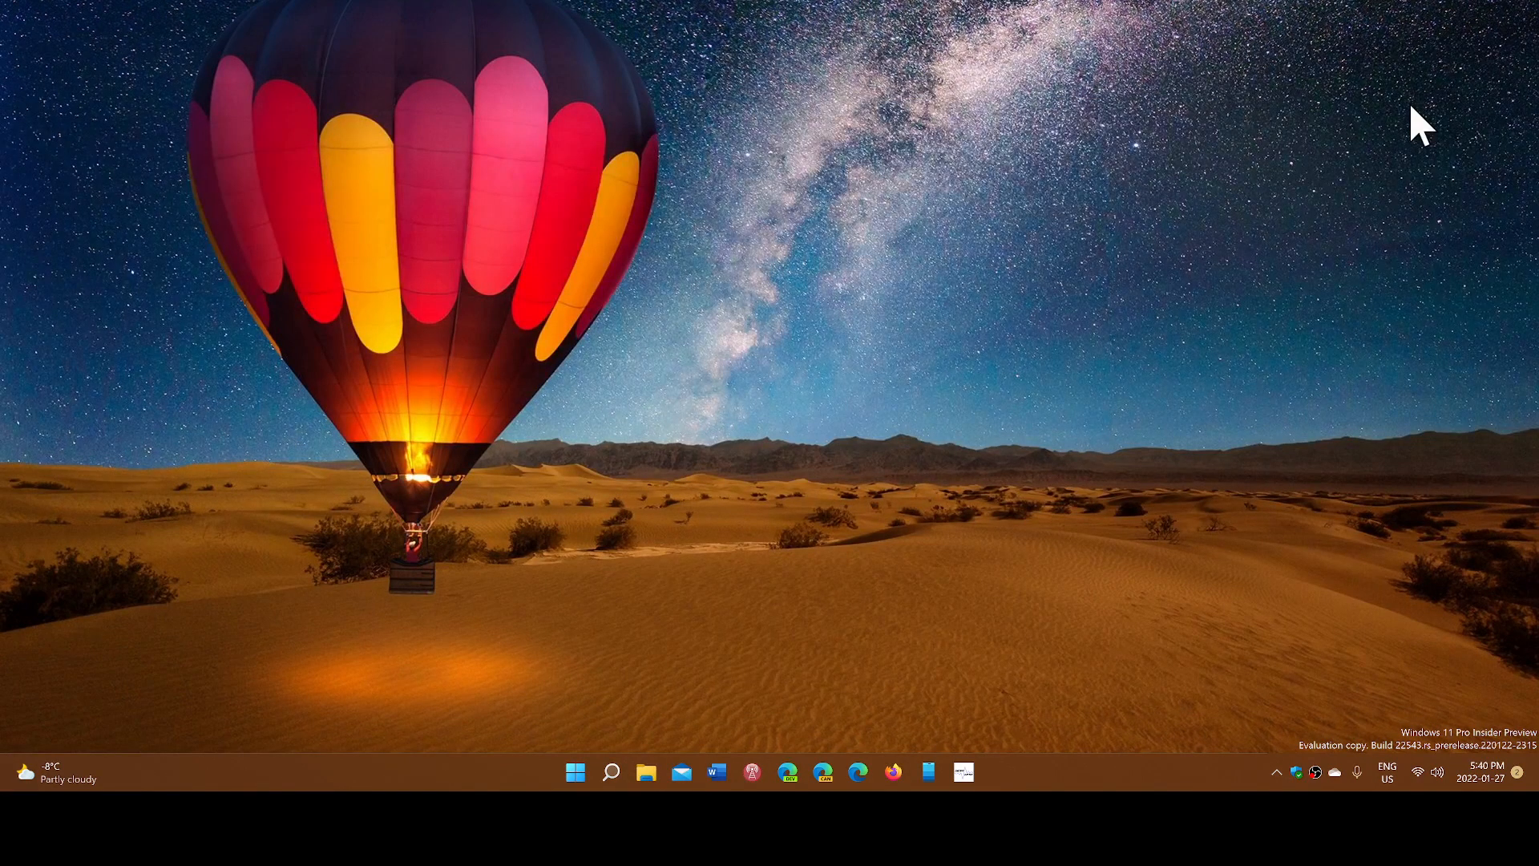
pyautogui.moveTo(677, 734)
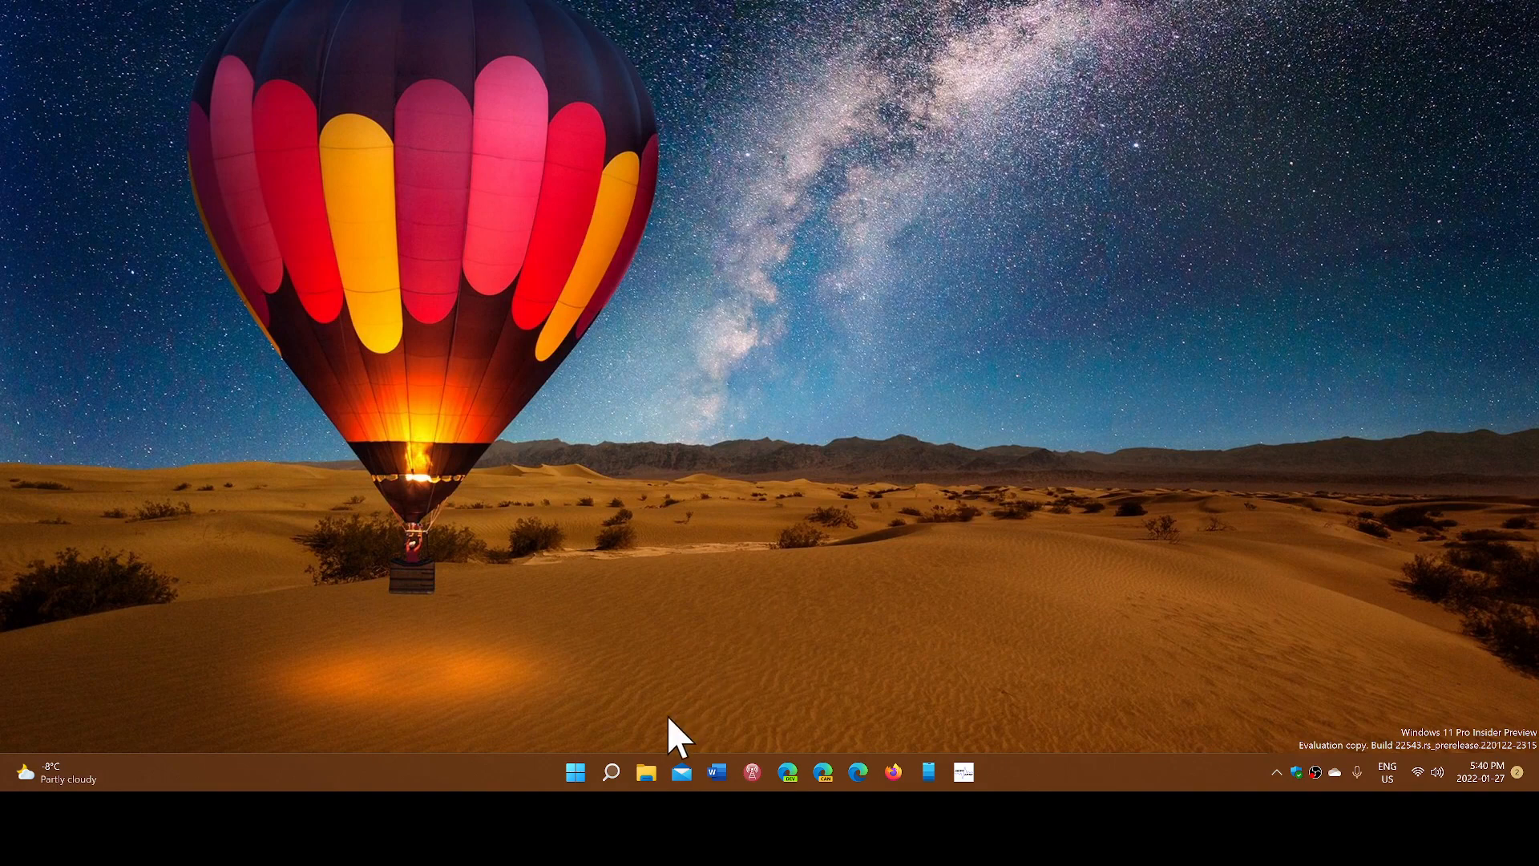
pyautogui.click(611, 771)
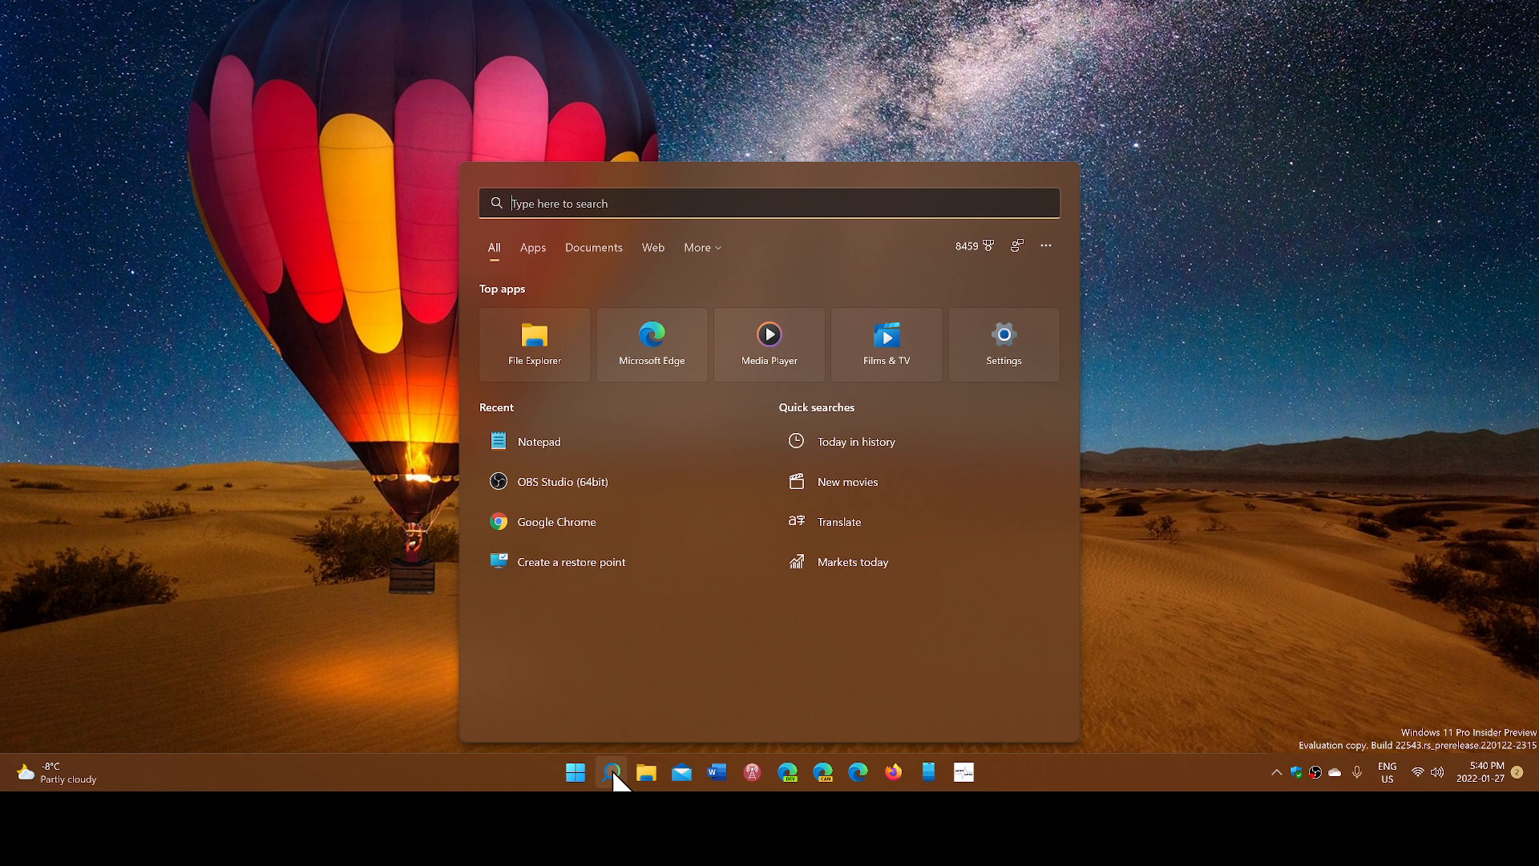
pyautogui.write('andr')
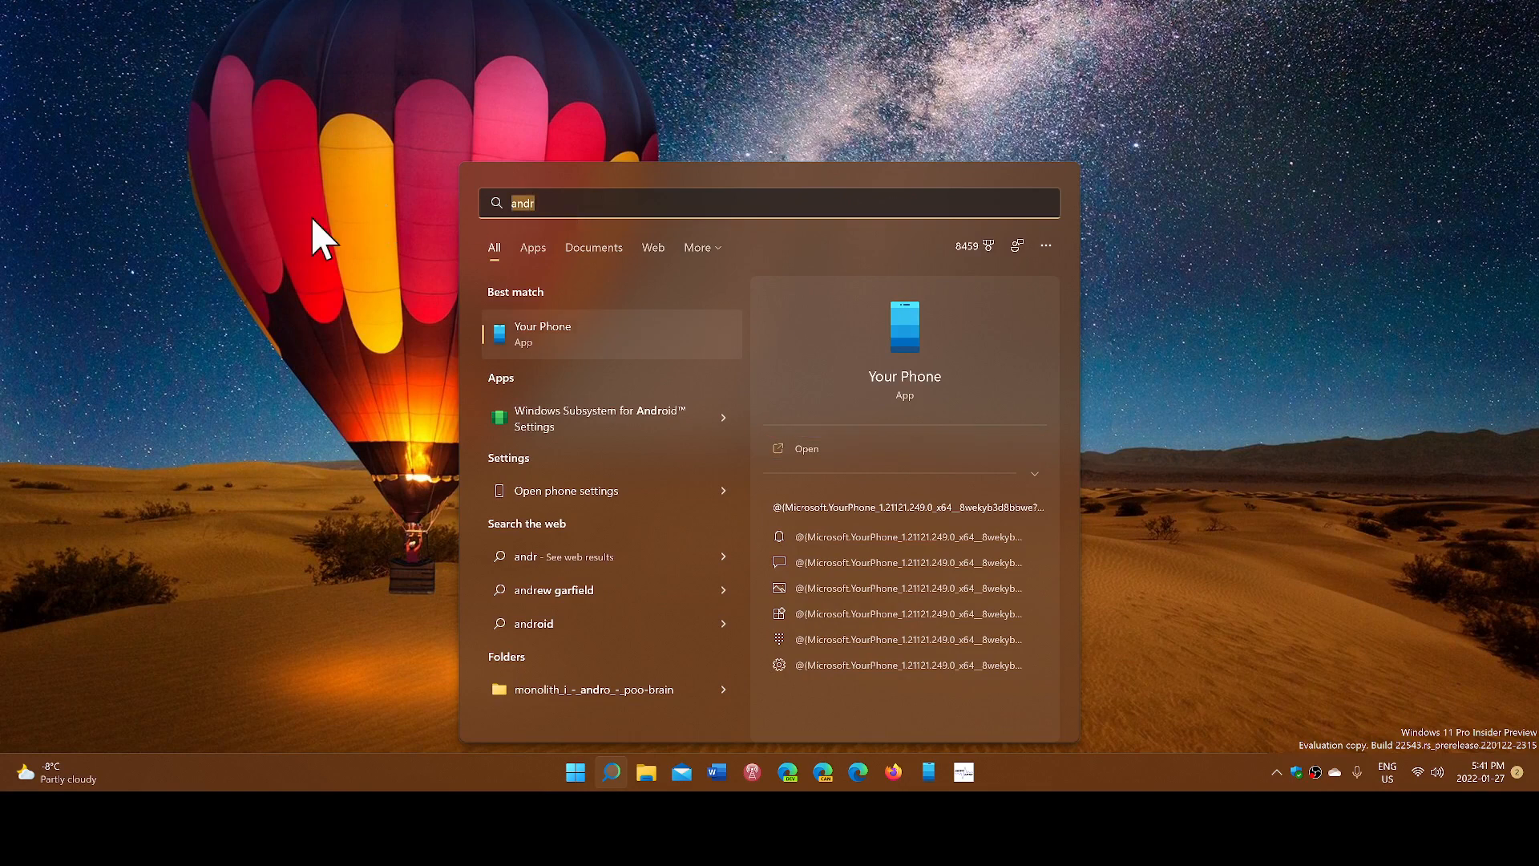
pyautogui.write('amazon Appstore')
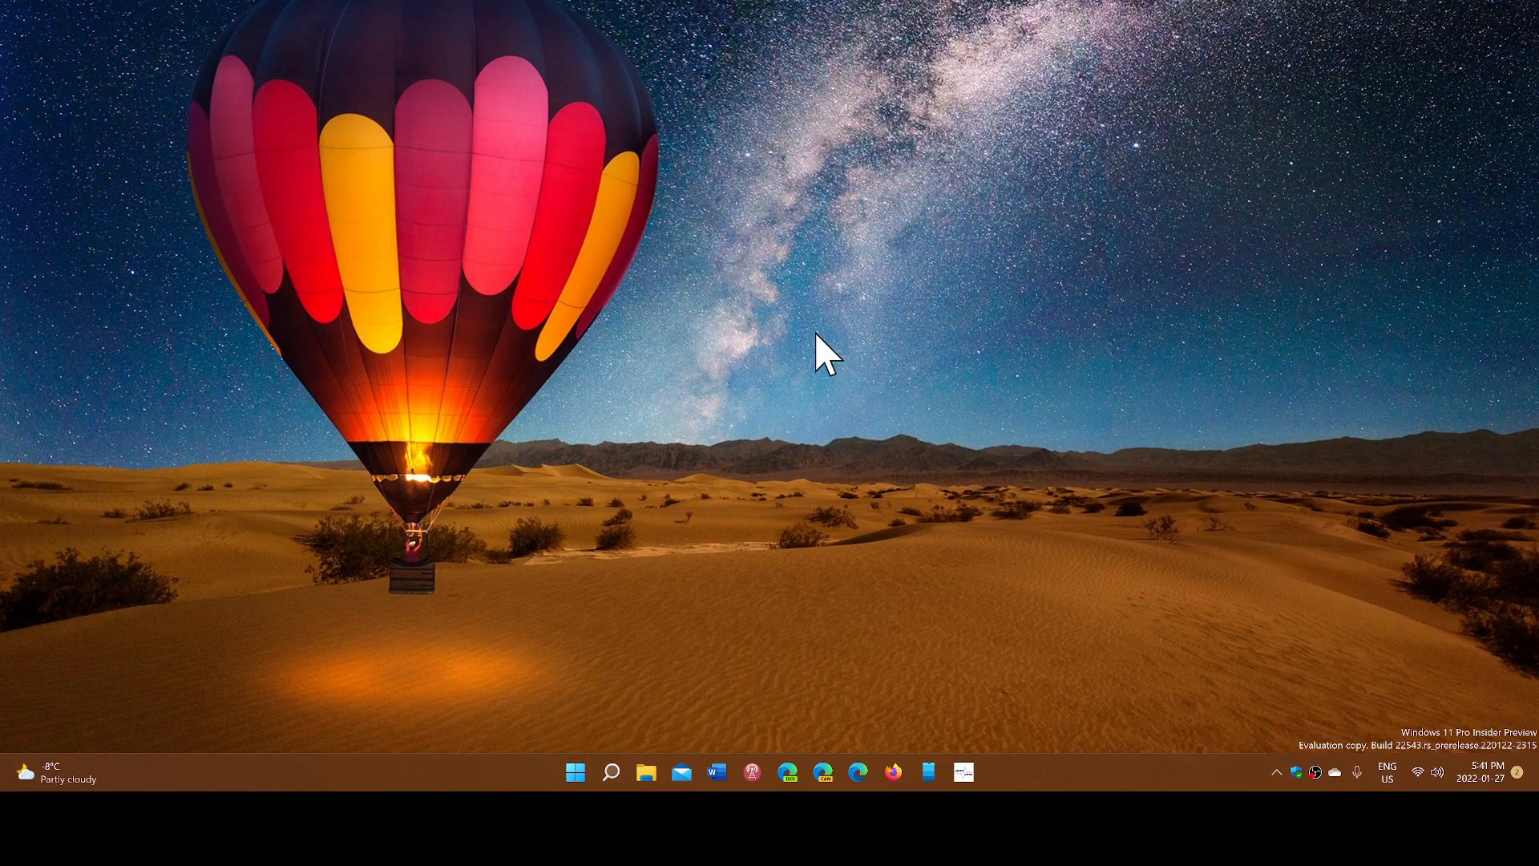
pyautogui.moveTo(1070, 480)
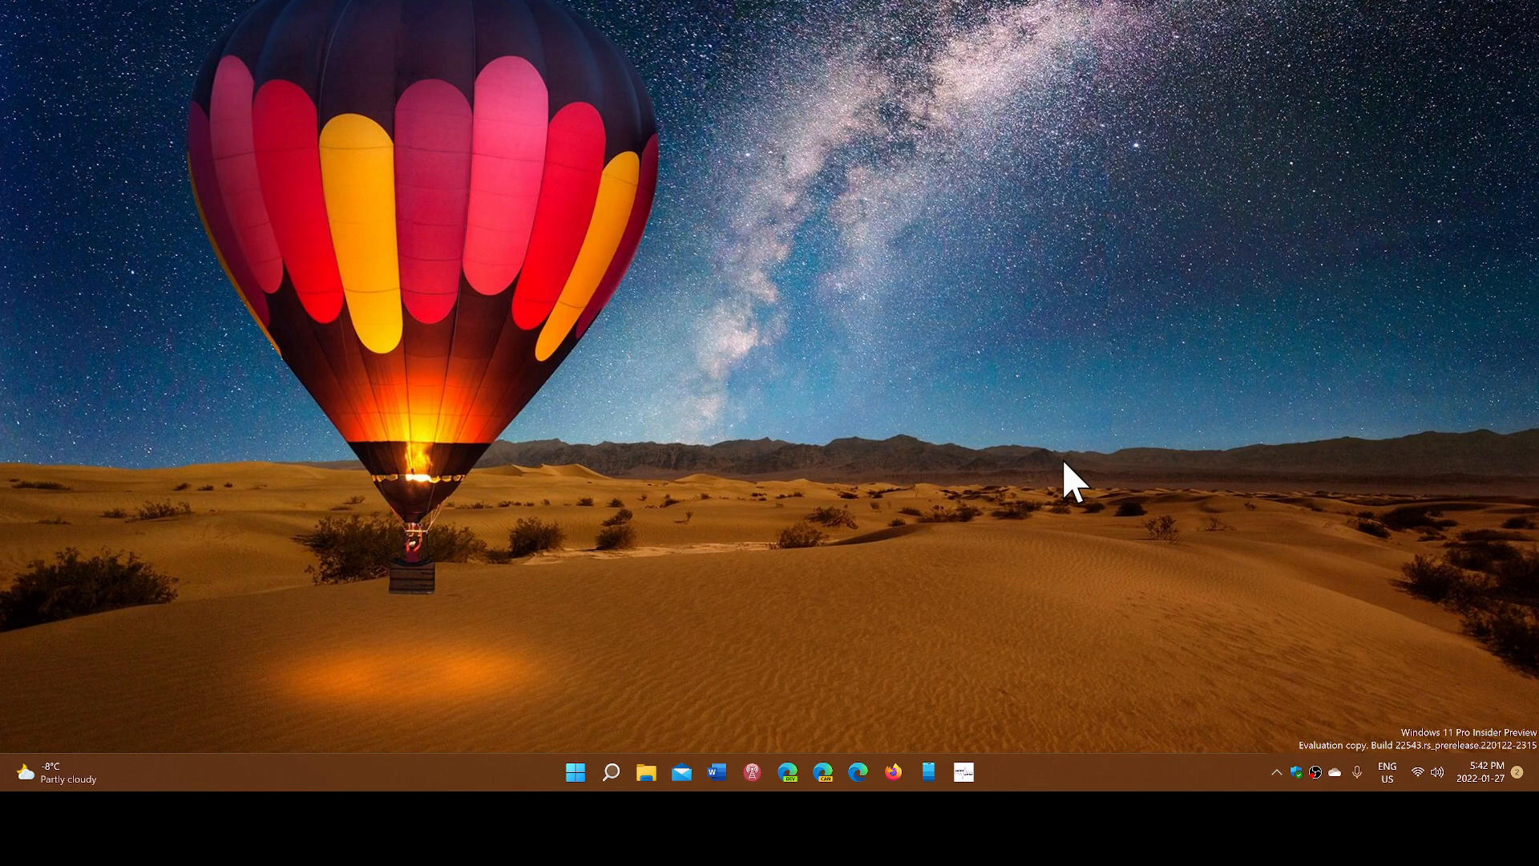
pyautogui.moveTo(1028, 571)
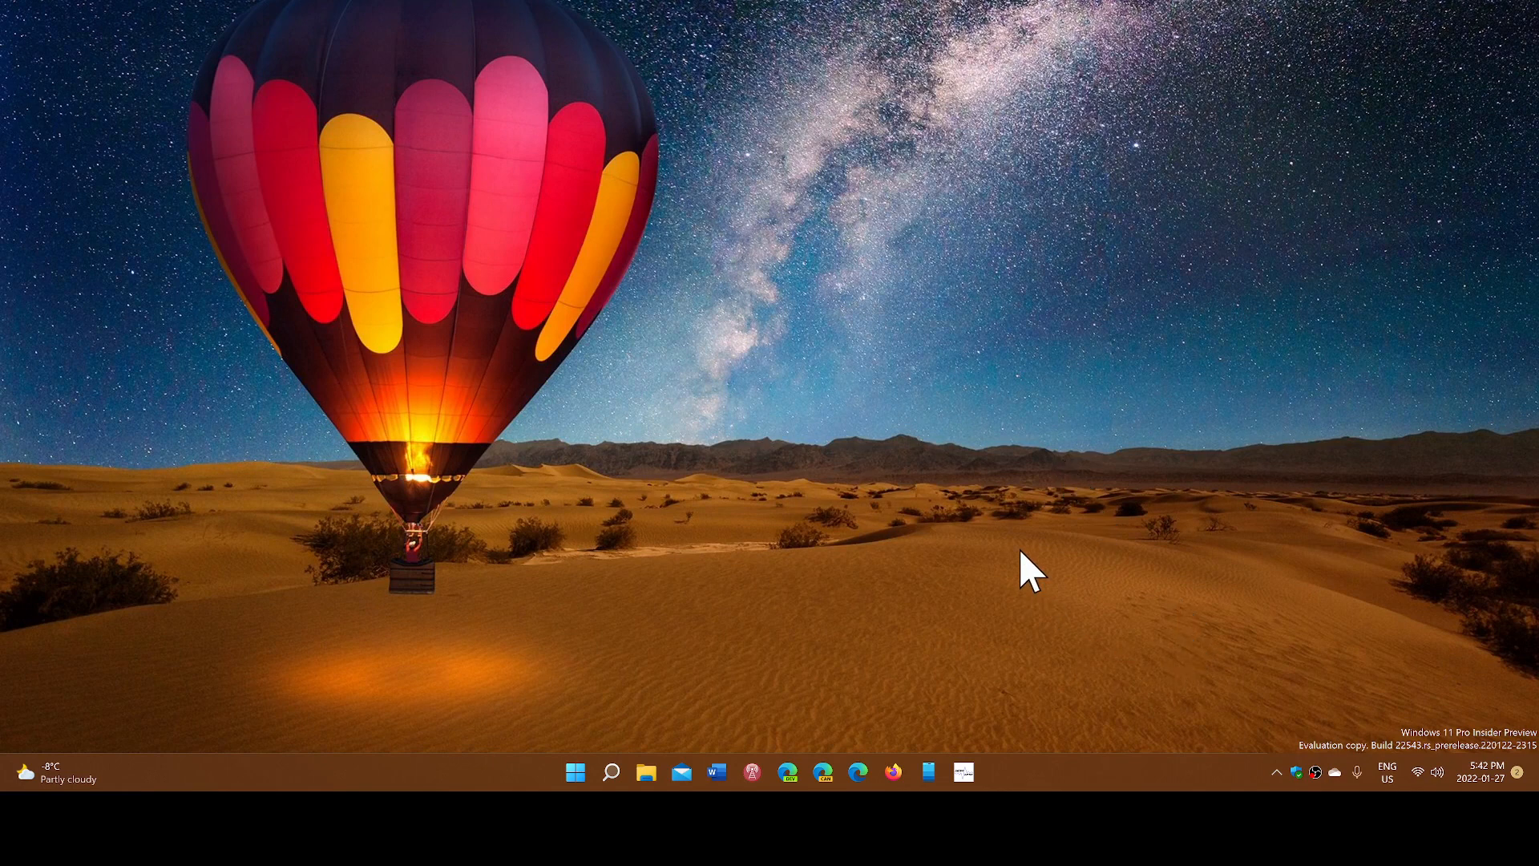
pyautogui.moveTo(871, 503)
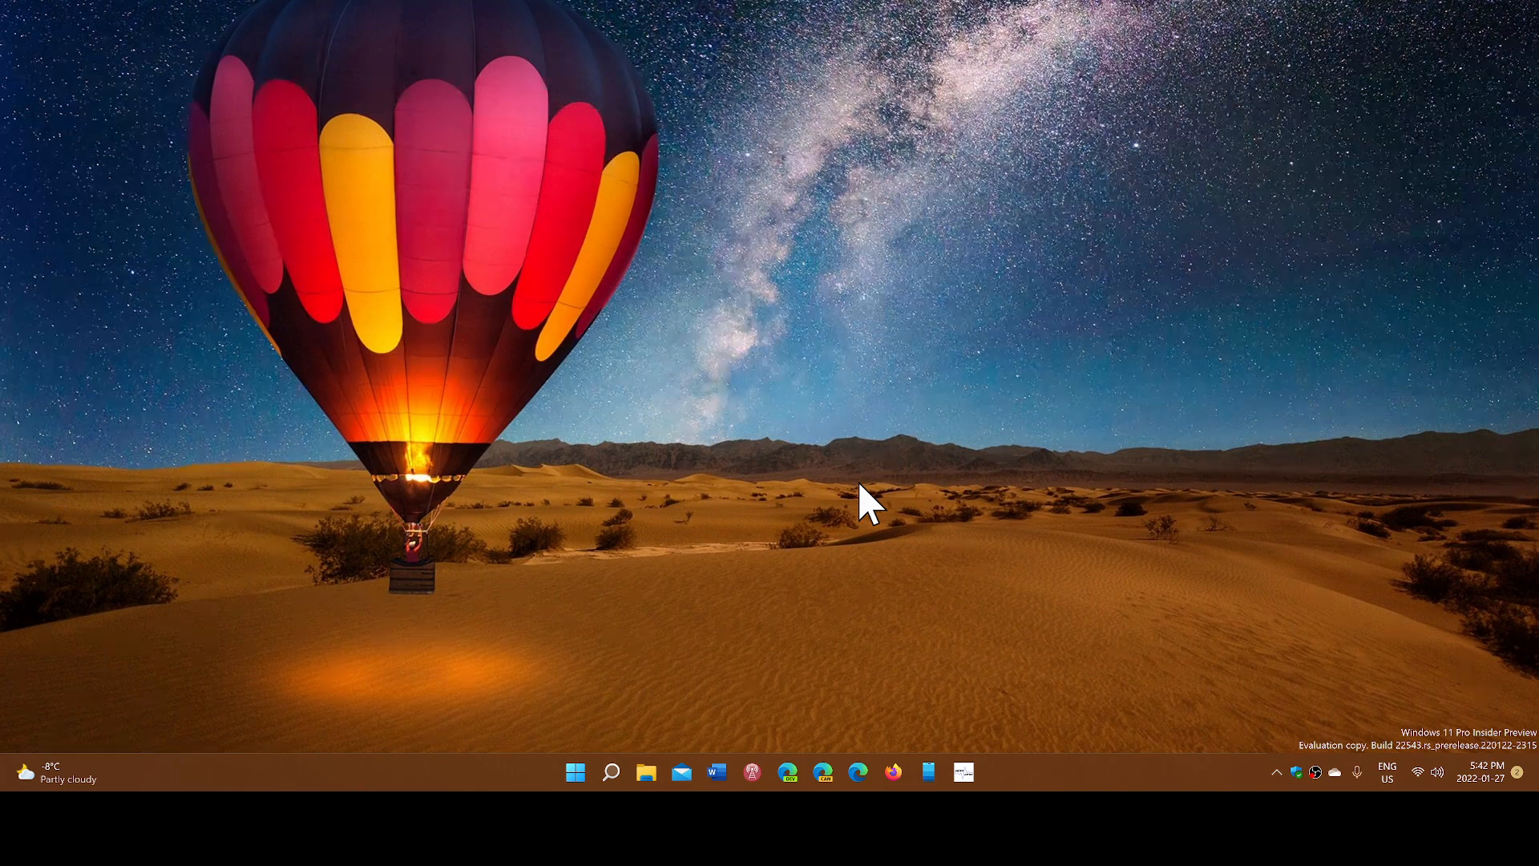
pyautogui.moveTo(930, 457)
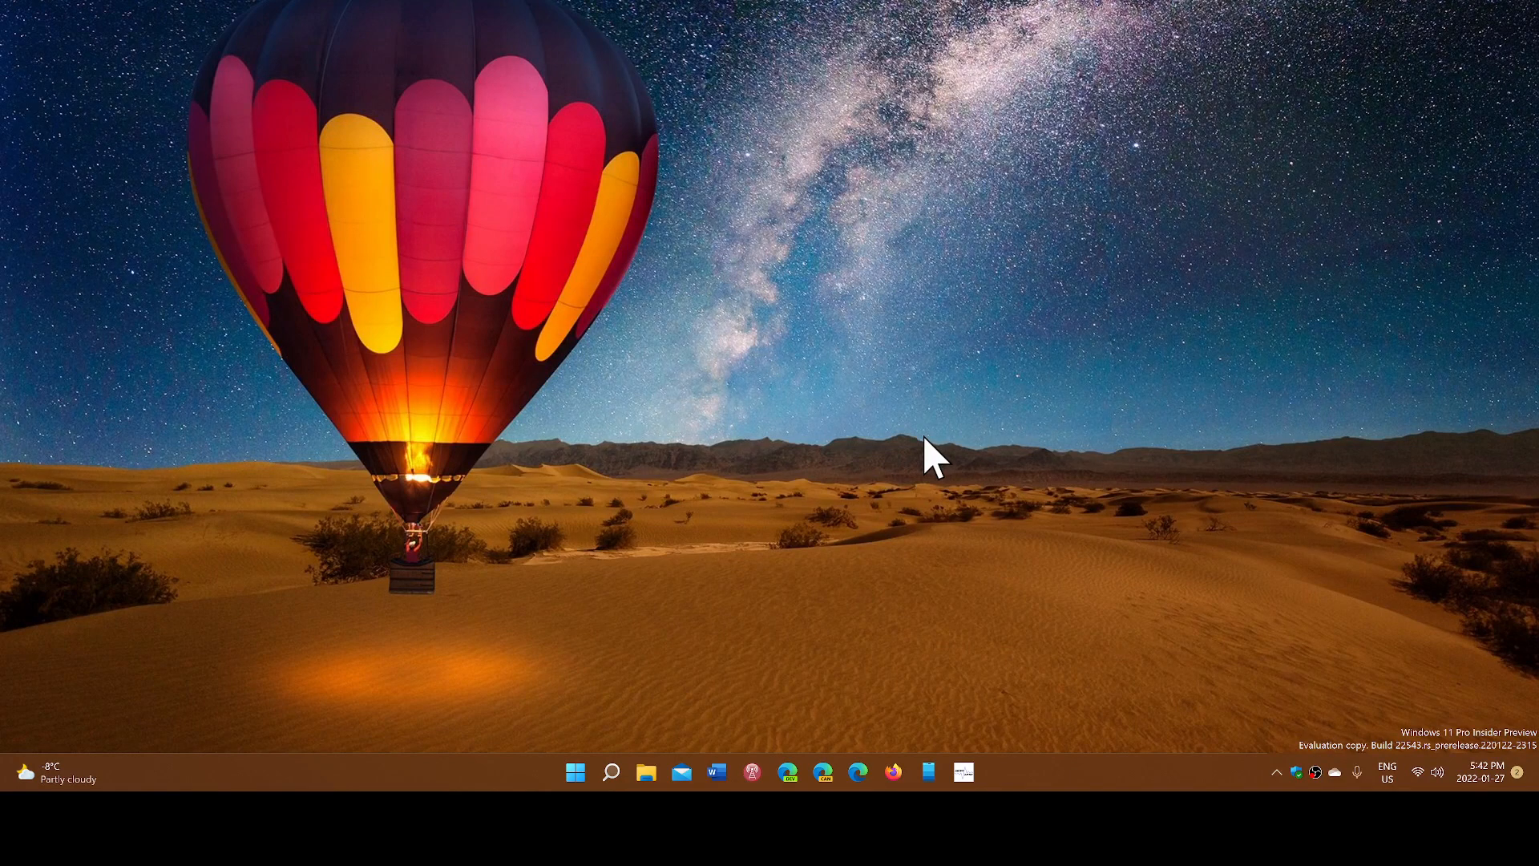
pyautogui.moveTo(1088, 684)
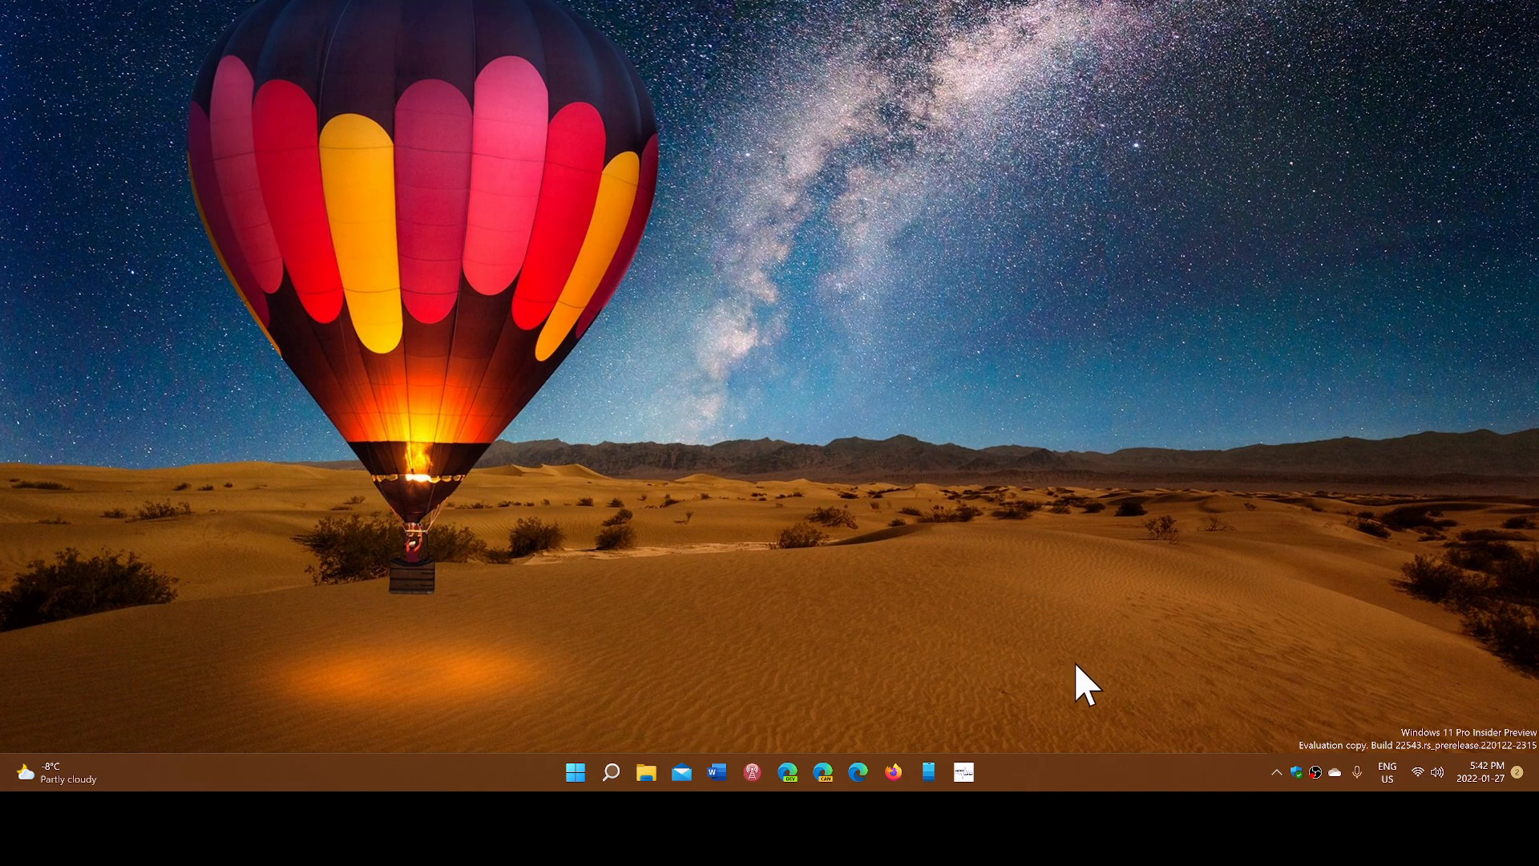
pyautogui.moveTo(1079, 765)
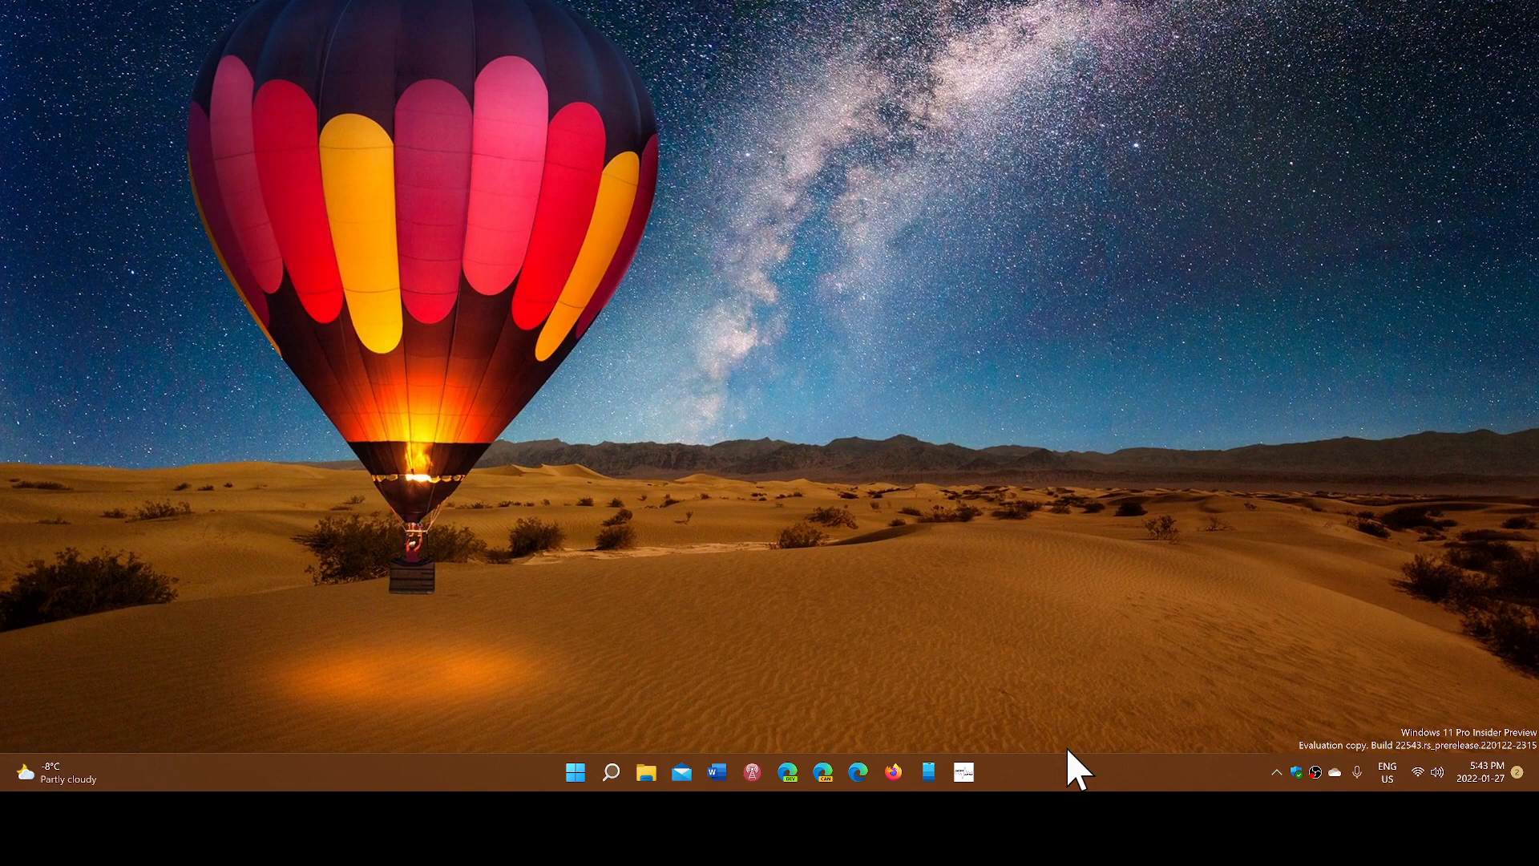
pyautogui.moveTo(967, 539)
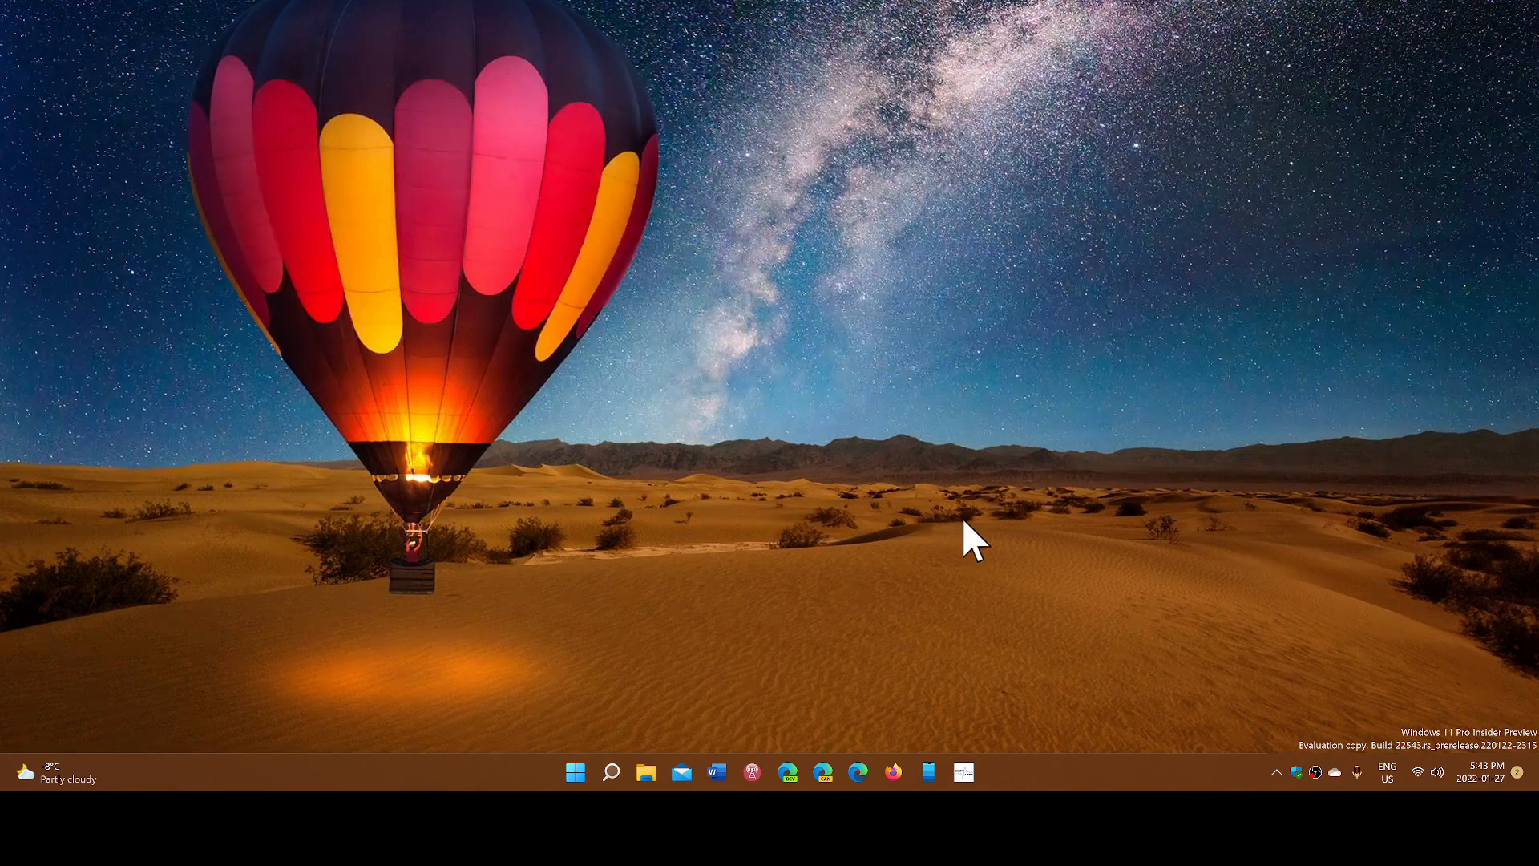